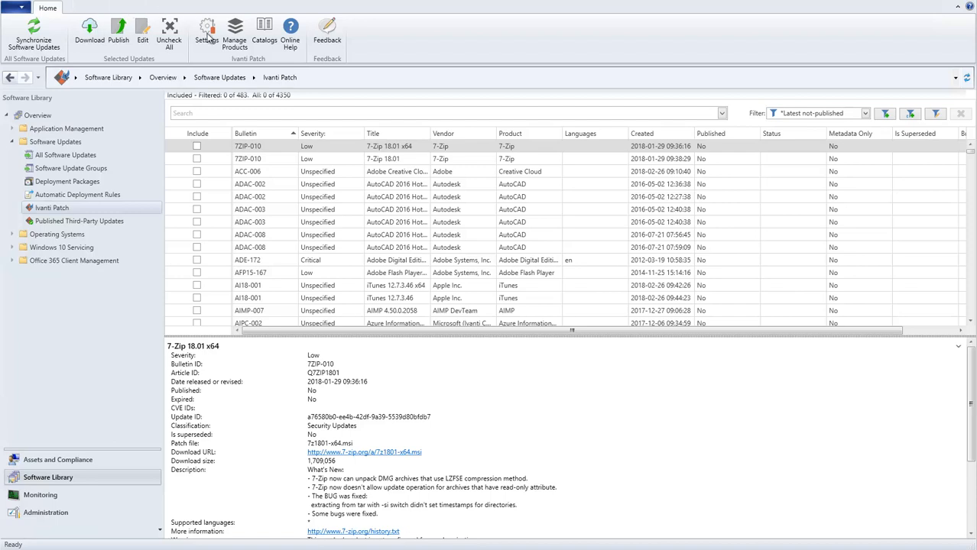
# Step: Show the Shared Settings page of the Ivanti Patch for SCCM Settings dialog
pyautogui.click(207, 28)
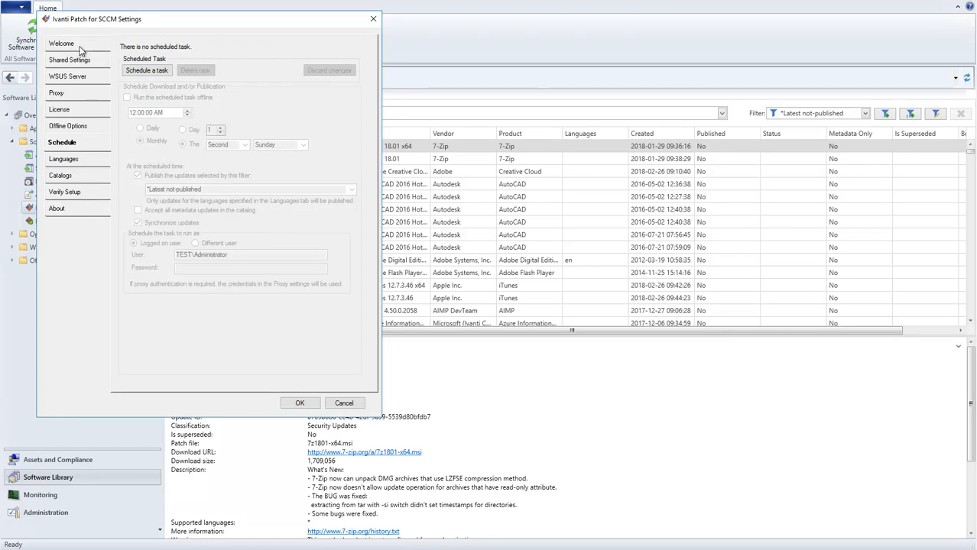
pyautogui.click(71, 60)
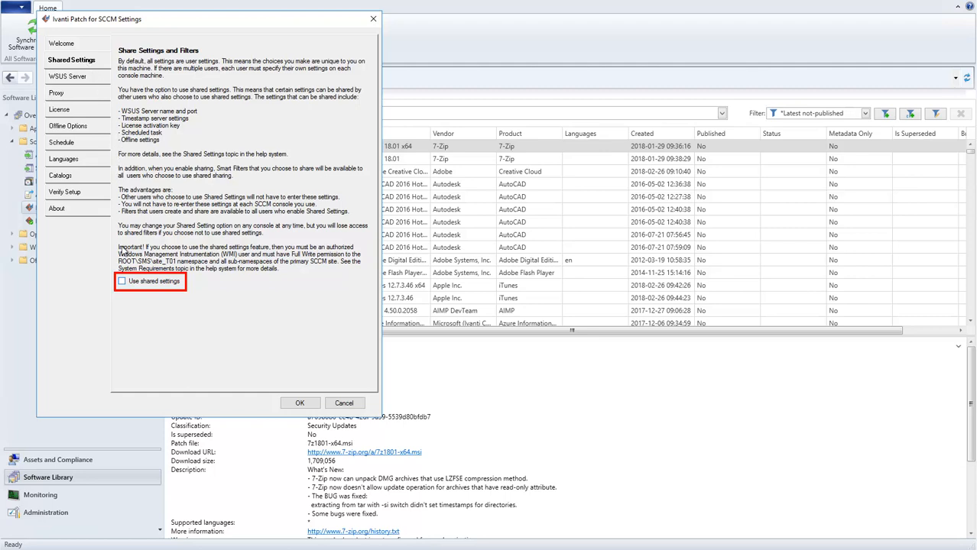
# Step: Enable Use shared settings and accept the Opt In To Shared Settings warning
pyautogui.click(122, 281)
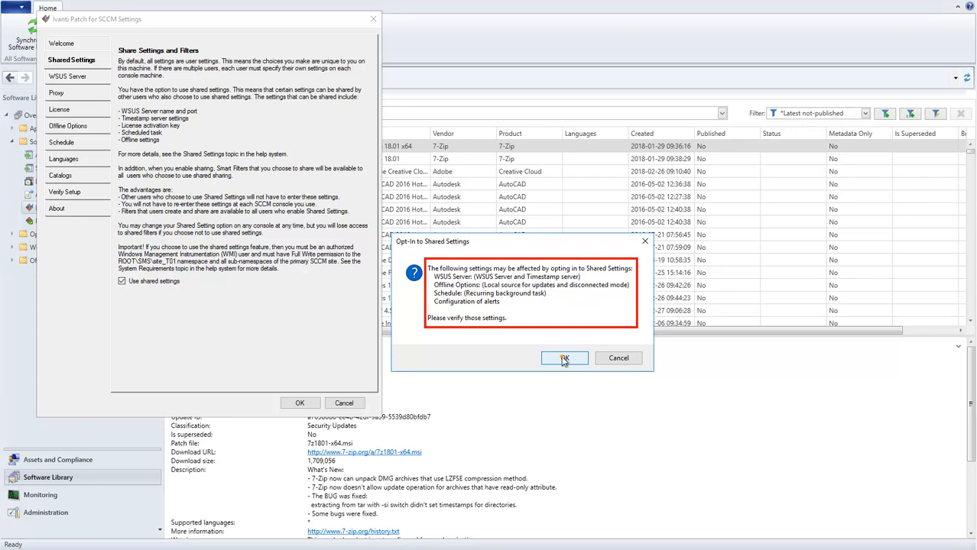
pyautogui.click(564, 358)
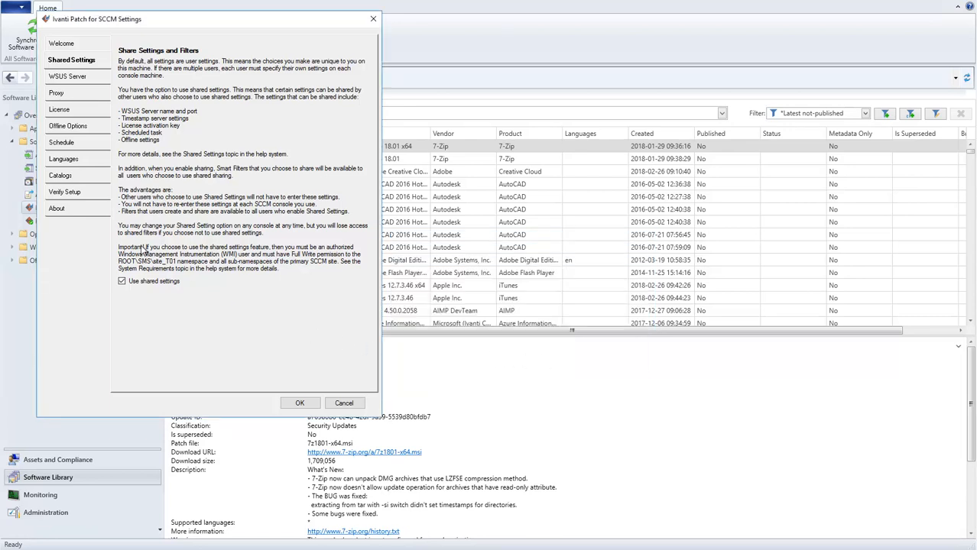
pyautogui.click(67, 77)
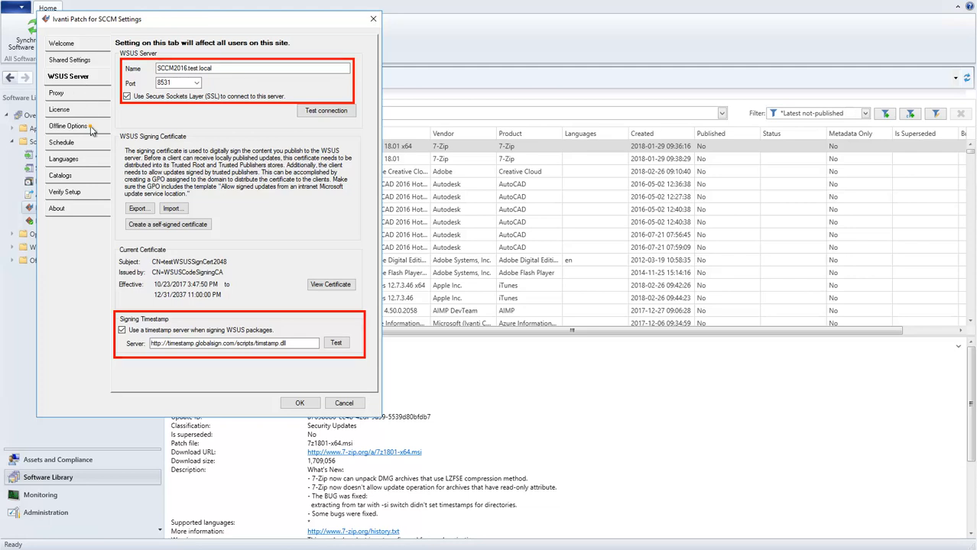
# Step: Review the Offline Options source folder, then view the empty Schedule page
pyautogui.click(70, 125)
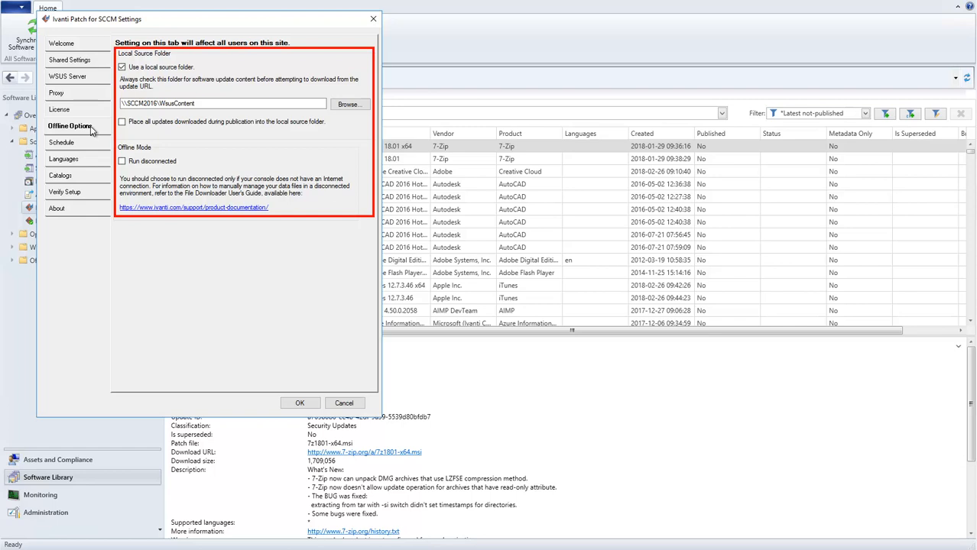
pyautogui.moveTo(91, 131)
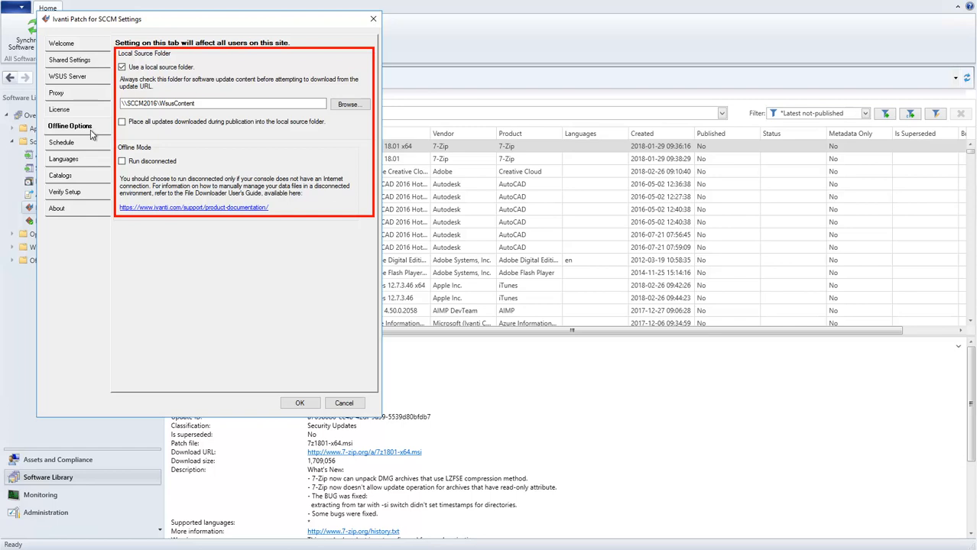
pyautogui.click(61, 142)
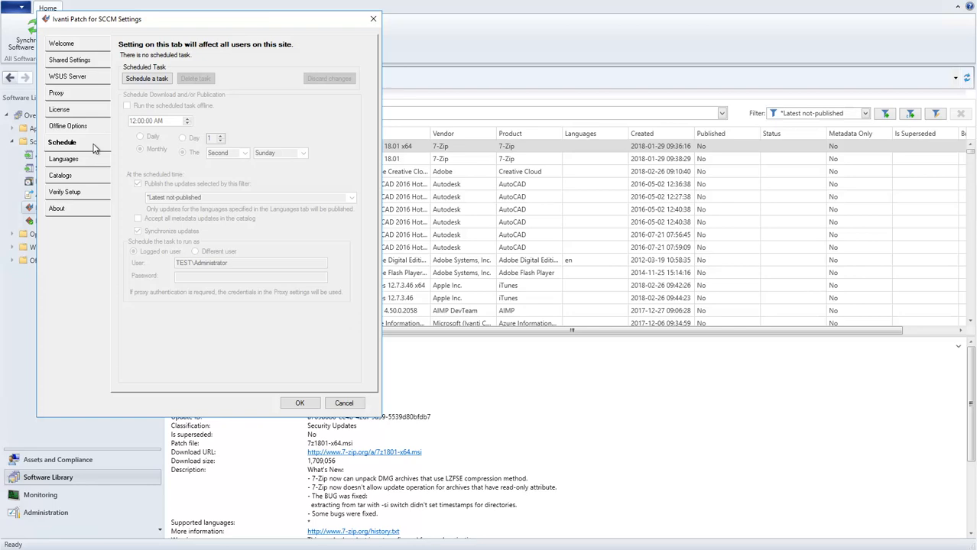
# Step: Schedule a monthly task for the second Sunday at 12:00 AM and confirm success
pyautogui.click(147, 78)
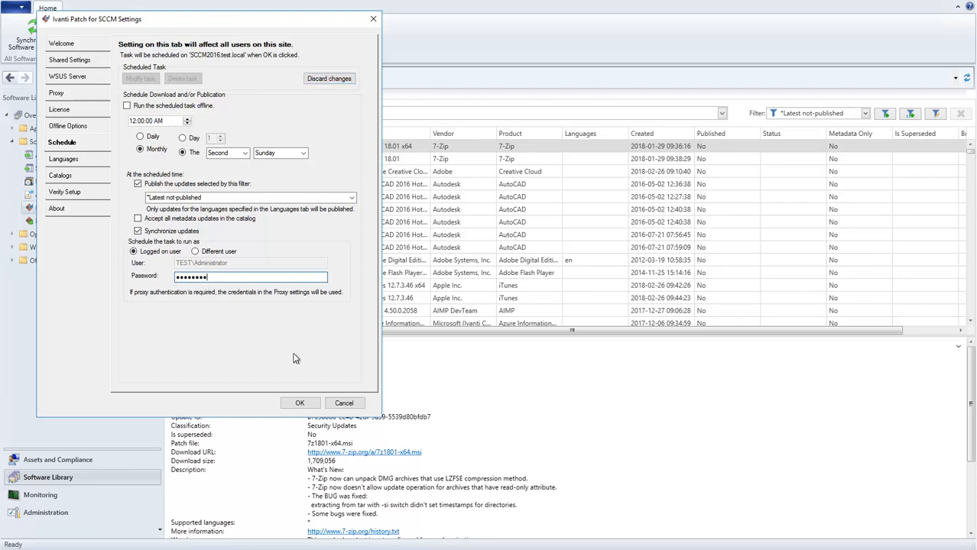
pyautogui.click(299, 403)
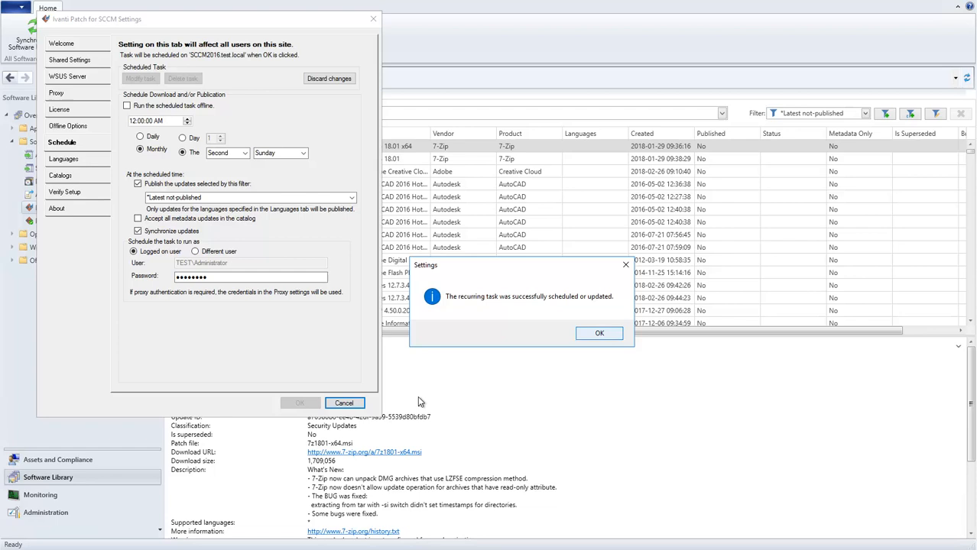
pyautogui.click(599, 333)
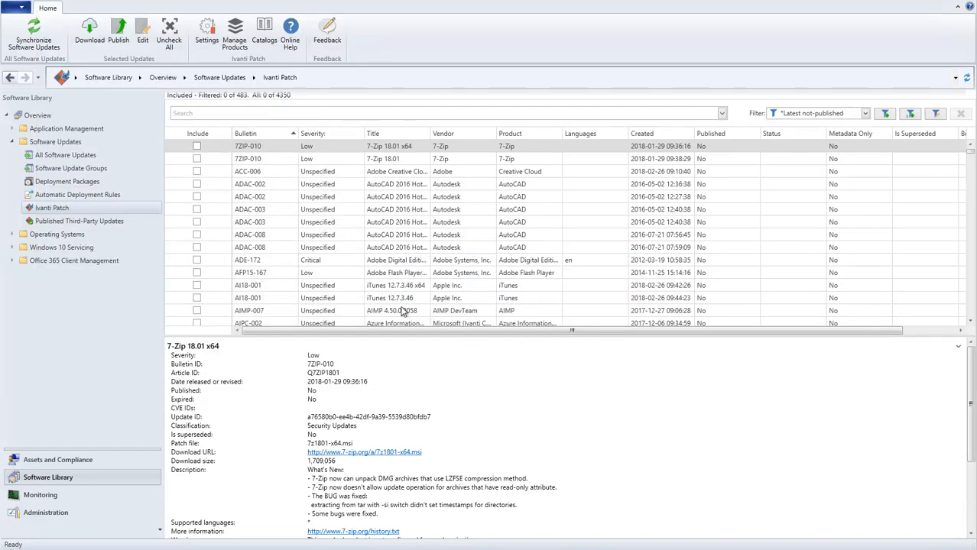
pyautogui.click(206, 31)
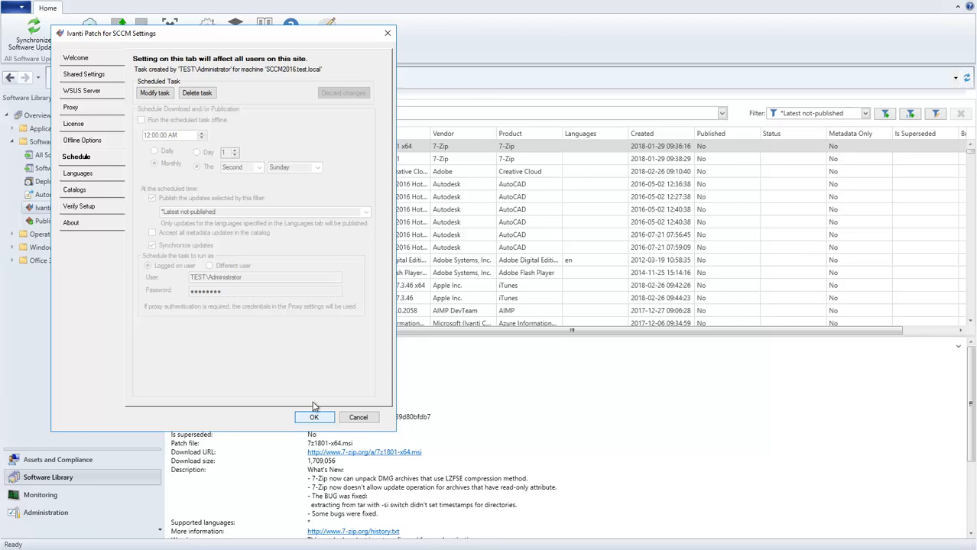
# Step: Close the settings after verifying the task and go to the Monitoring workspace
pyautogui.click(315, 415)
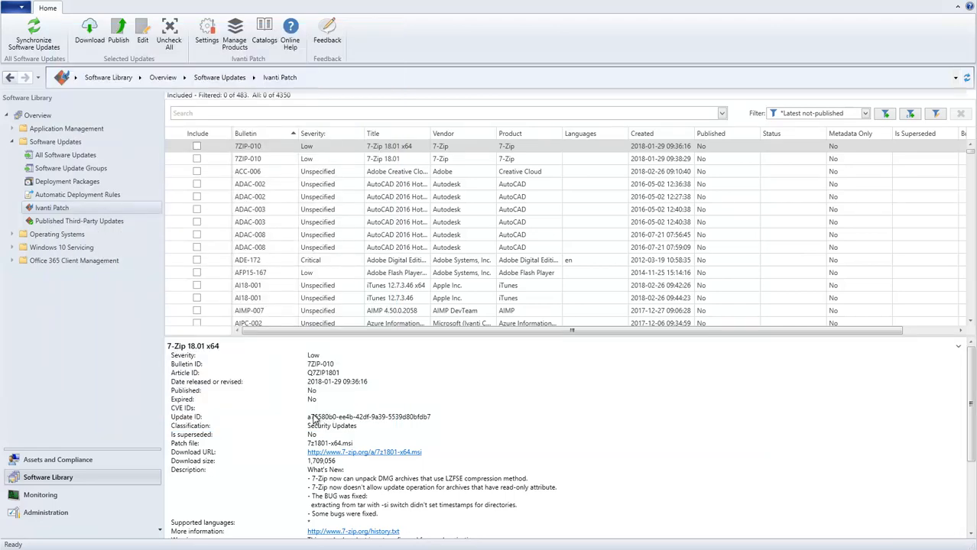
pyautogui.moveTo(217, 425)
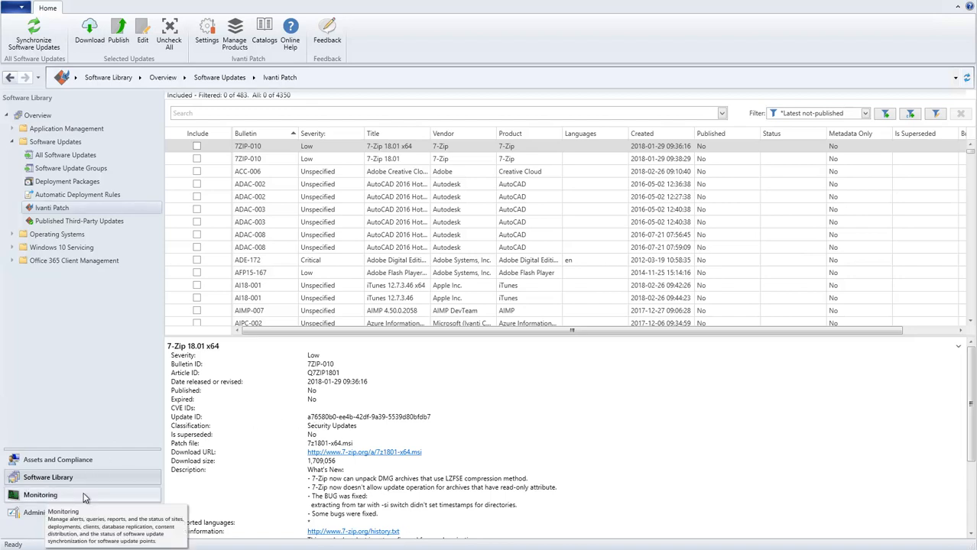
pyautogui.click(39, 495)
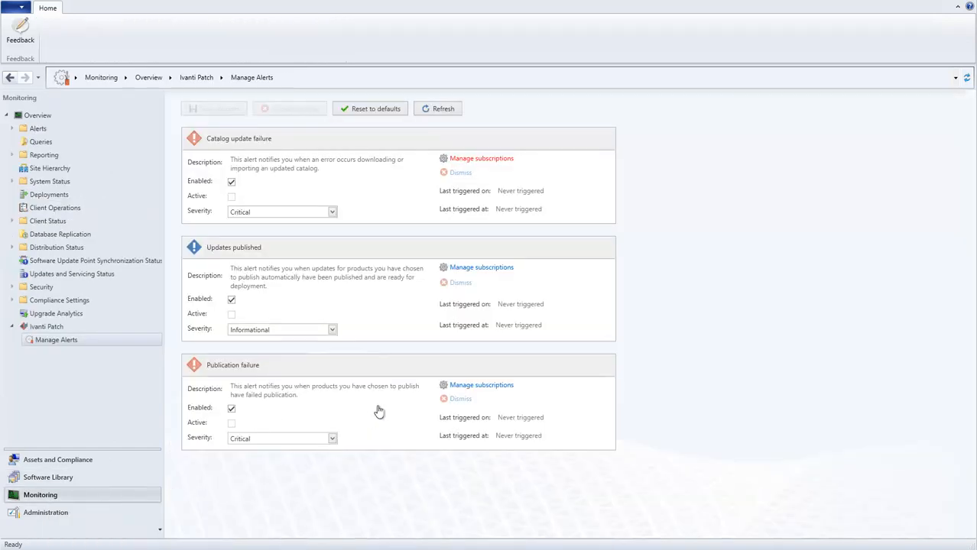
# Step: Review the Catalog update failure alert's subscribers, then return to the Software Library
pyautogui.click(481, 157)
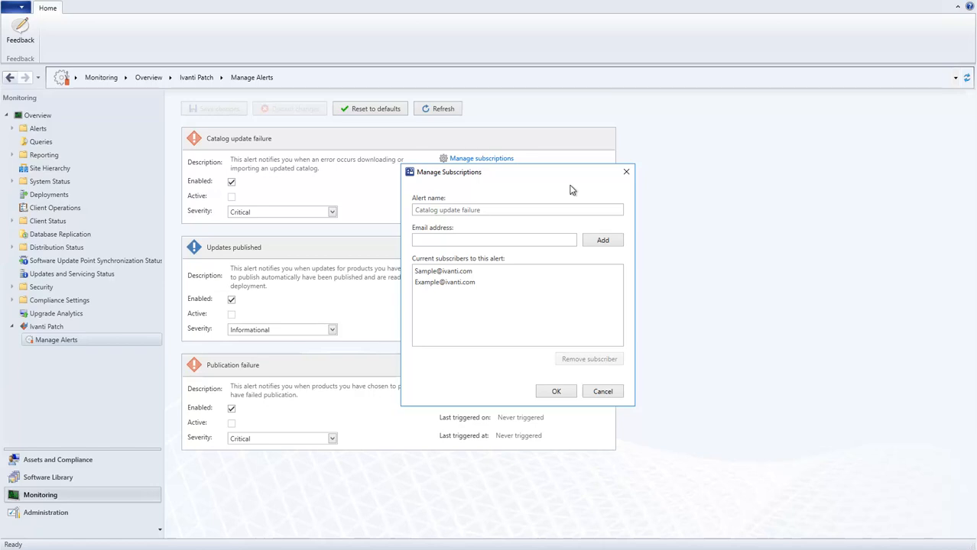
pyautogui.click(556, 392)
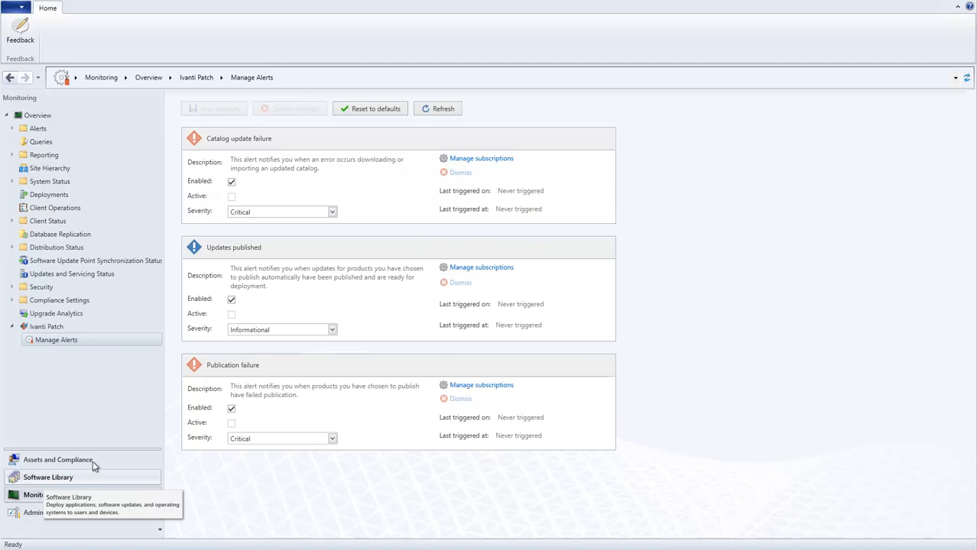
pyautogui.click(47, 477)
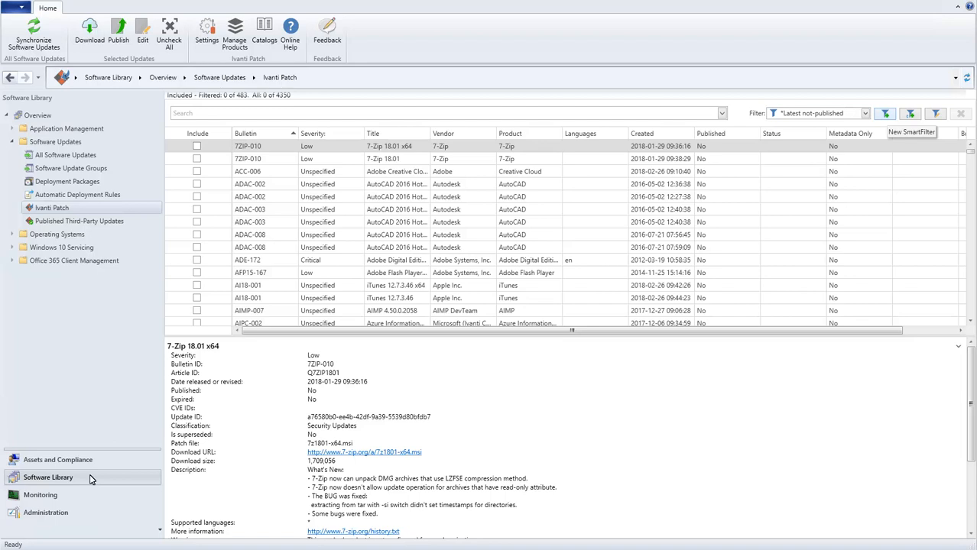
pyautogui.moveTo(771, 340)
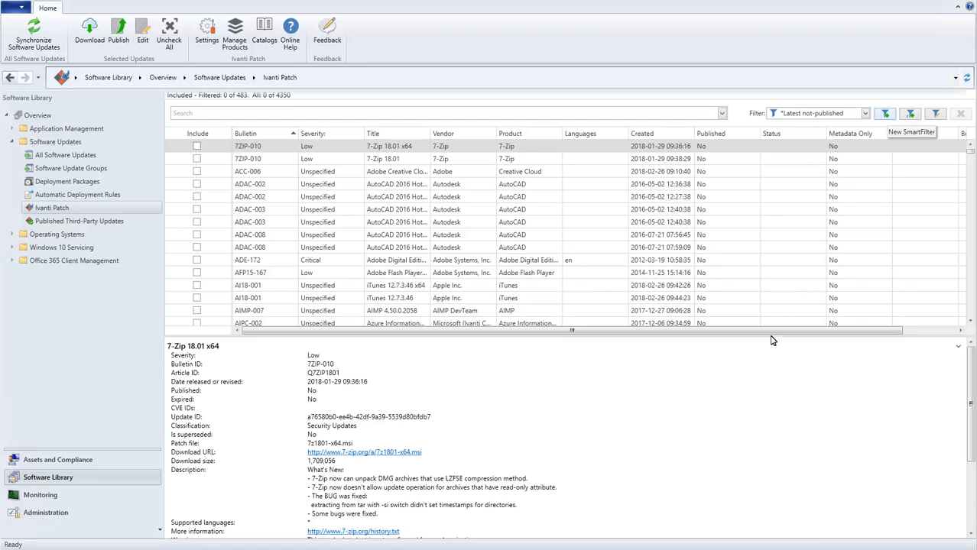
# Step: Save a shared smart filter 'Sample Filter' where Bulletin contains APSB
pyautogui.click(884, 113)
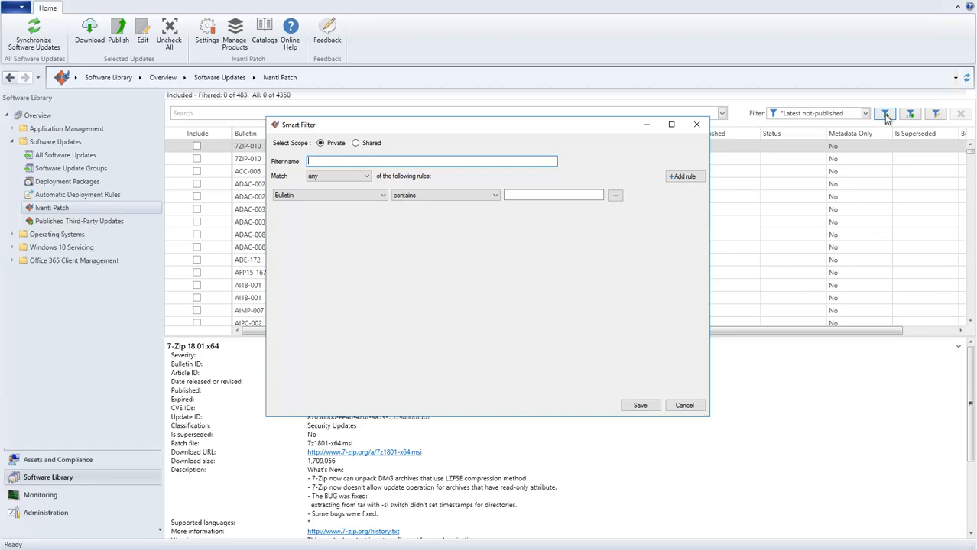
pyautogui.moveTo(868, 118)
pyautogui.write('Sample Filter')
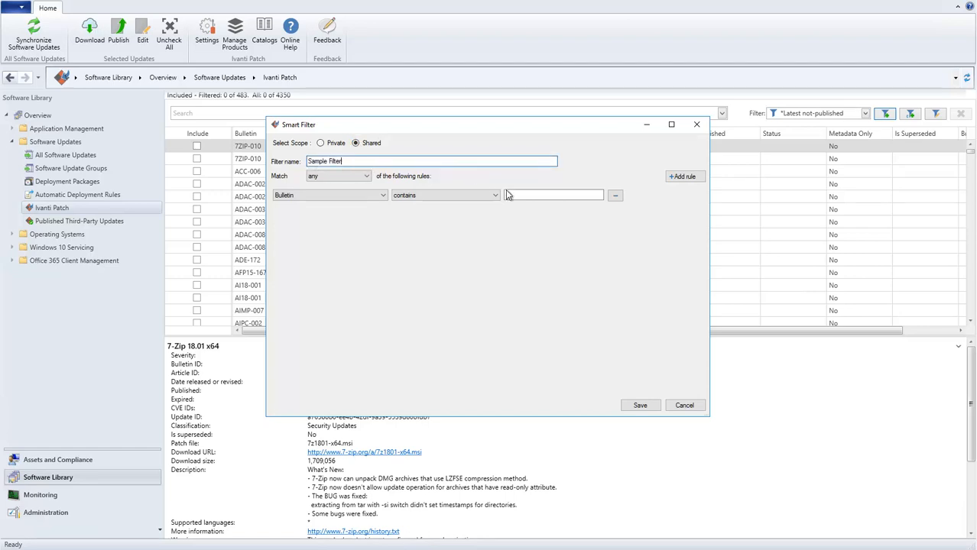
pyautogui.write('APSB')
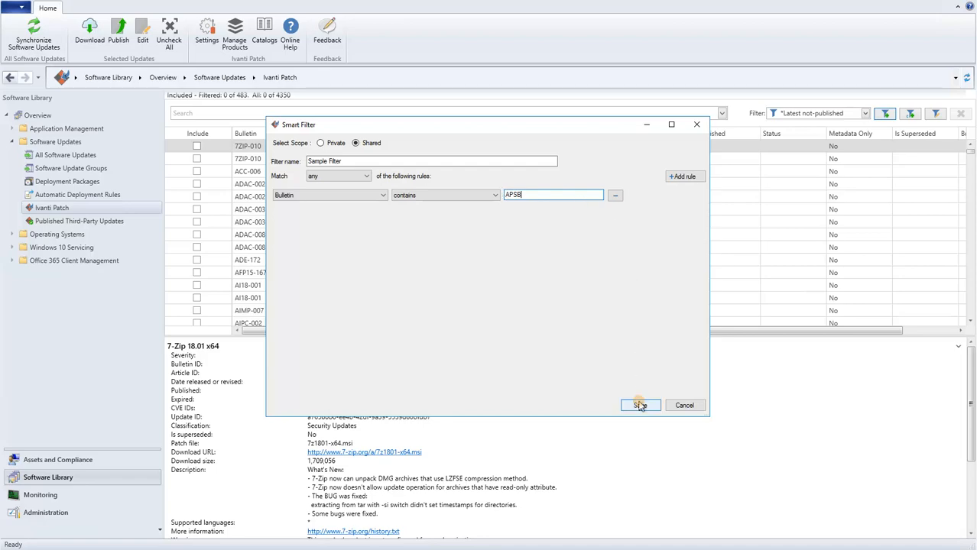
pyautogui.click(640, 405)
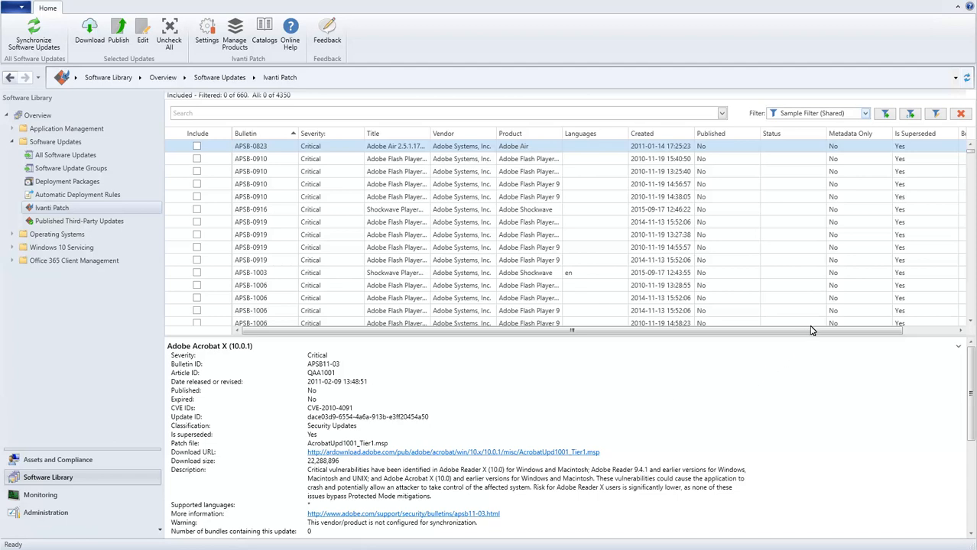
# Step: Select Sample Filter (Shared) from the filter list alongside the private Critical Updates filter
pyautogui.click(865, 113)
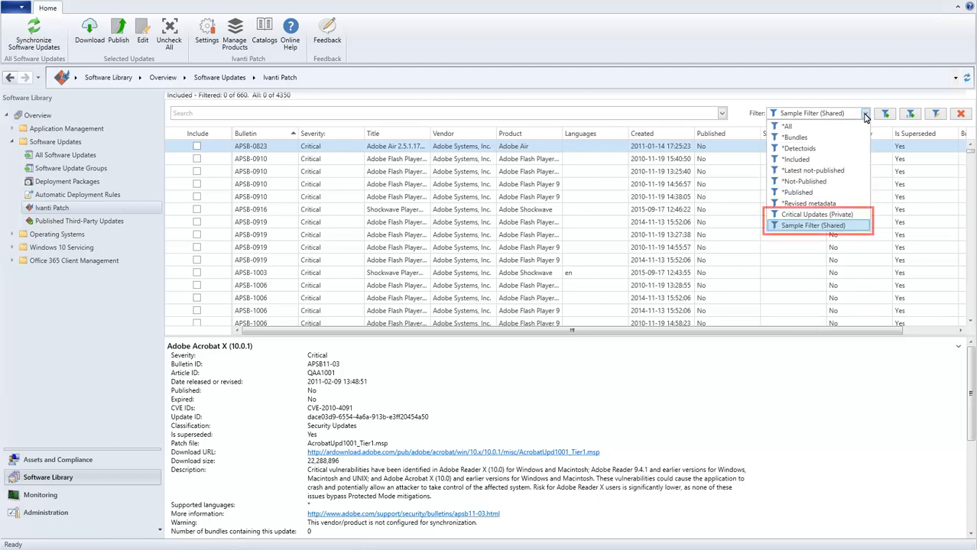
pyautogui.click(813, 225)
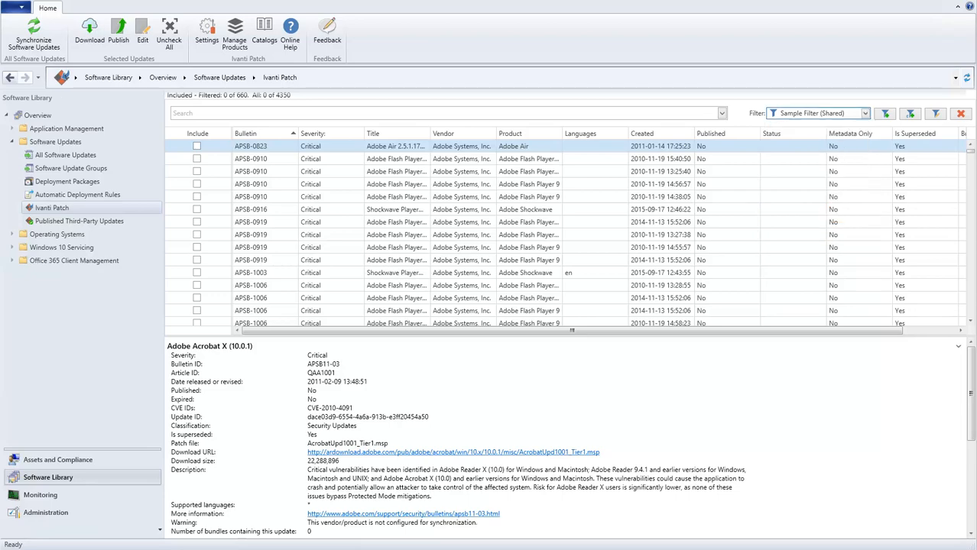